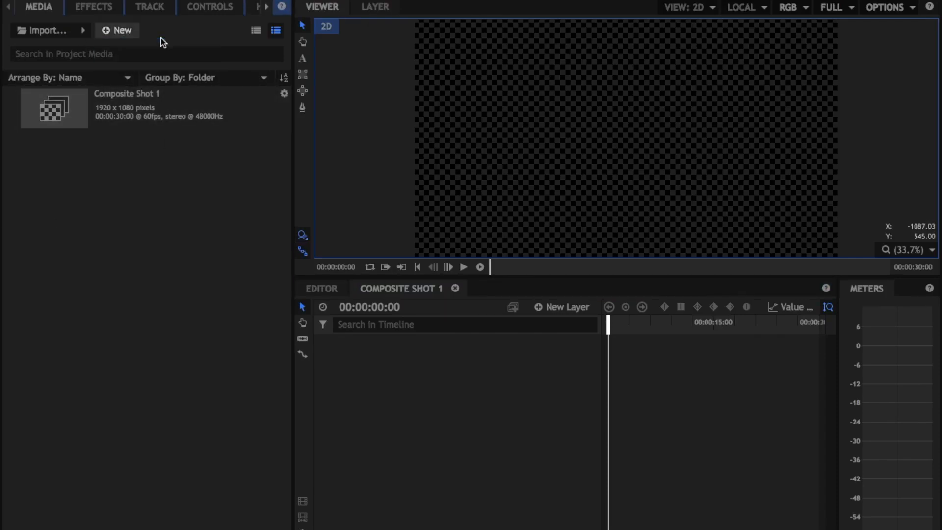
Create Composite Shot 2 with both Pingu images, scaling pingu.jpeg to fill the viewer.
{"action": "left_click", "coordinate": [117, 30]}
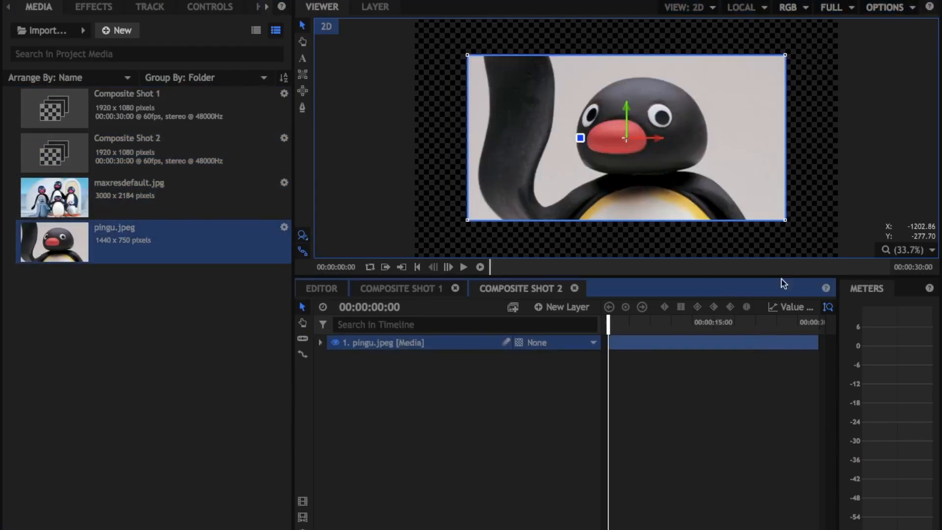
{"action": "left_click_drag", "start_coordinate": [784, 217], "coordinate": [785, 217]}
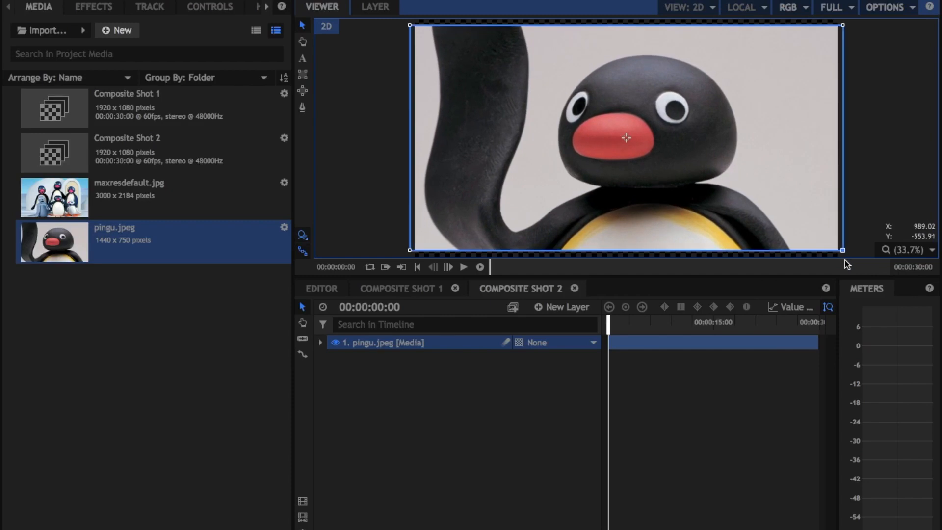
{"action": "left_click", "coordinate": [120, 197]}
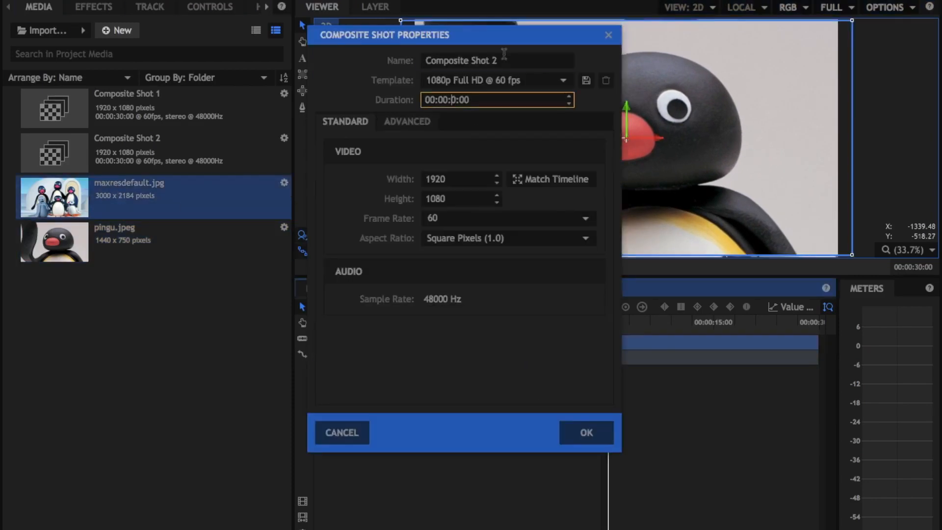
Set Composite Shot 2's duration to 00:00:06:00 and trim both layers to meet mid-timeline.
{"action": "left_click", "coordinate": [585, 433]}
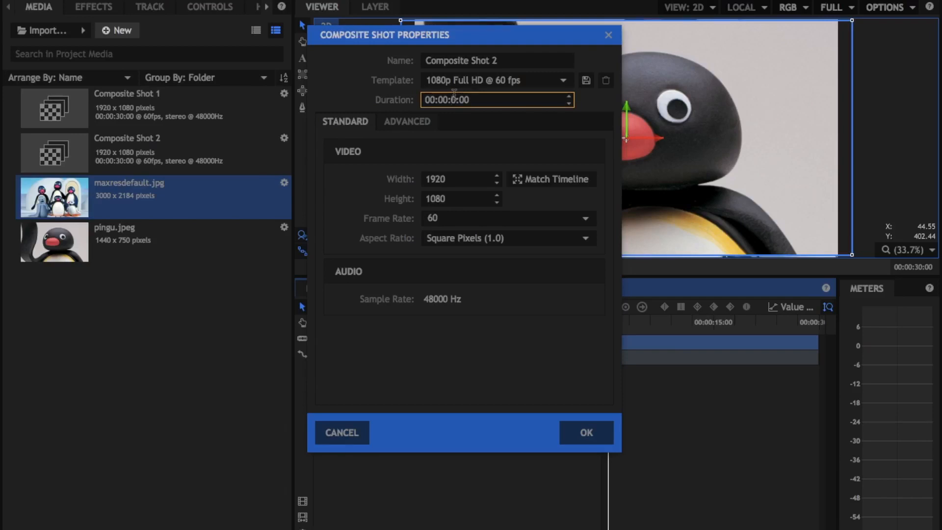
{"action": "left_click", "coordinate": [584, 432]}
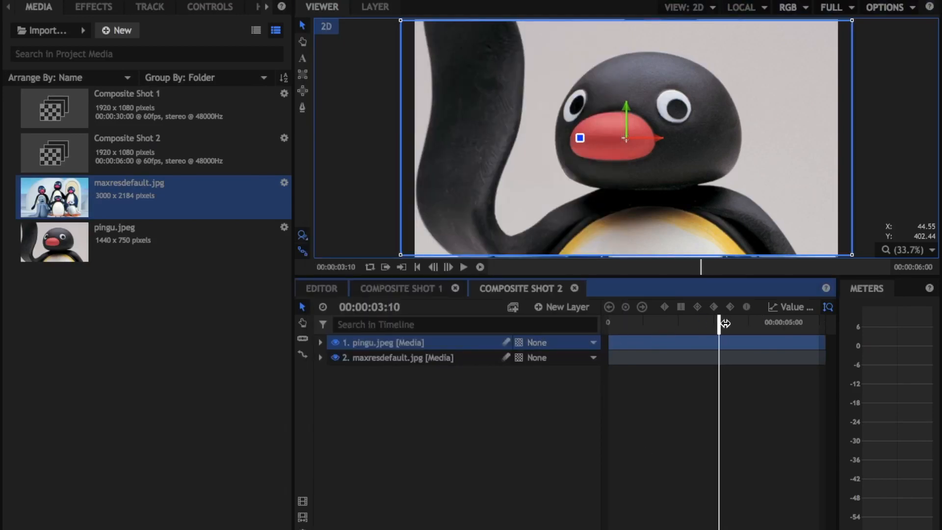
{"action": "left_click", "coordinate": [320, 358]}
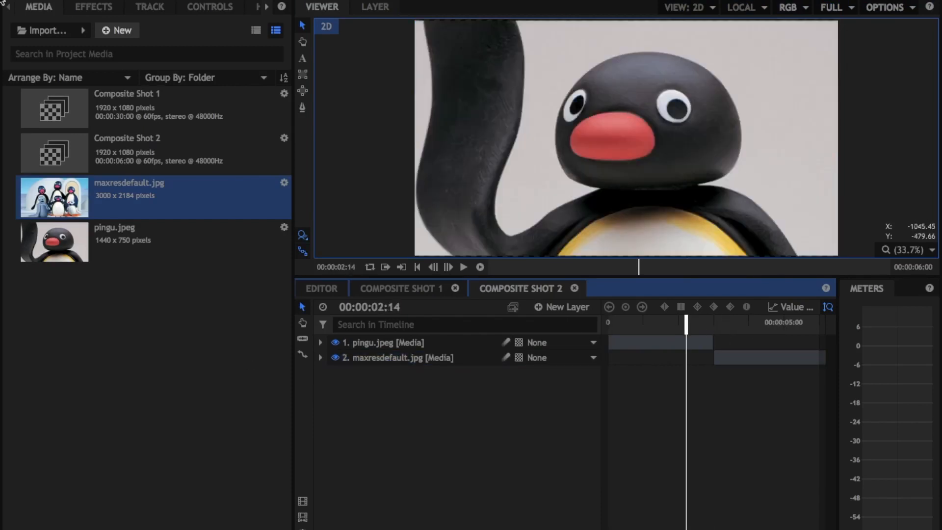
Apply the 'Tile Scale To 200%' transition preset to pingu.jpeg and maxresdefault.jpg.
{"action": "left_click", "coordinate": [93, 6]}
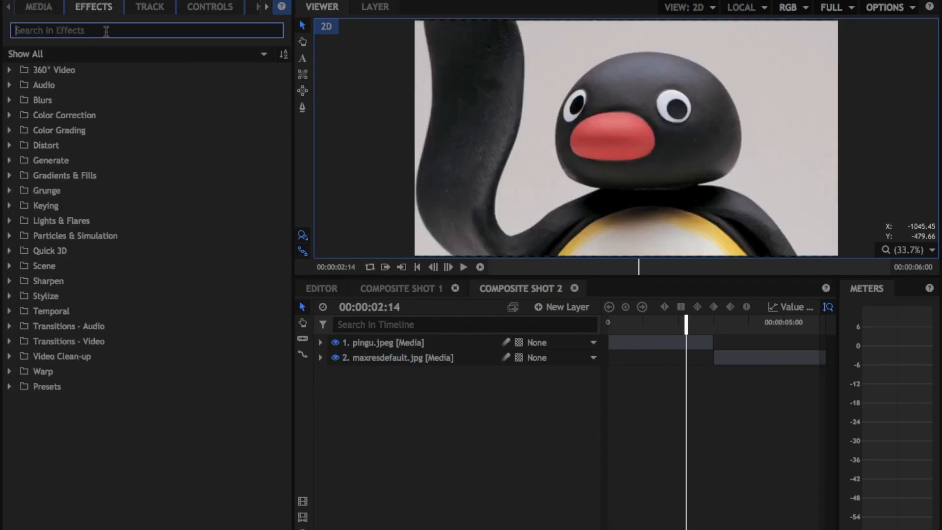
{"action": "type", "text": "tile"}
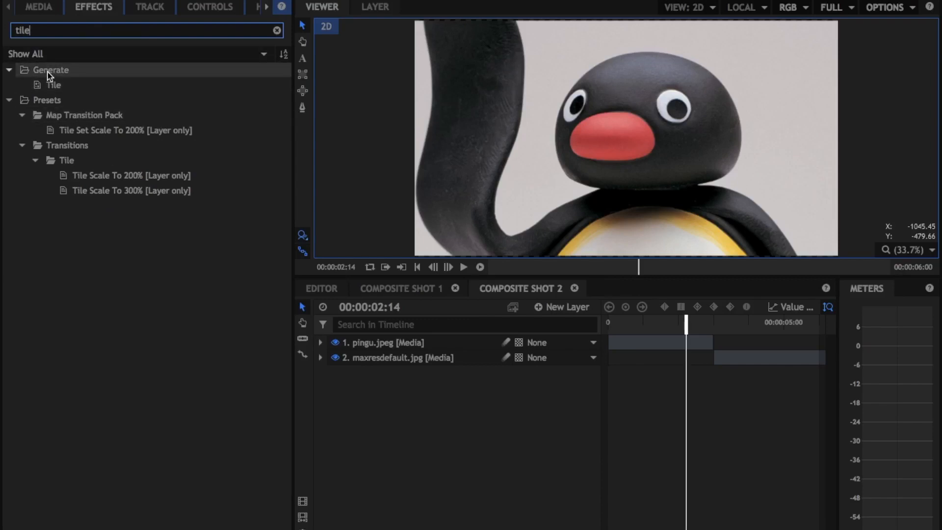
{"action": "mouse_move", "coordinate": [115, 159]}
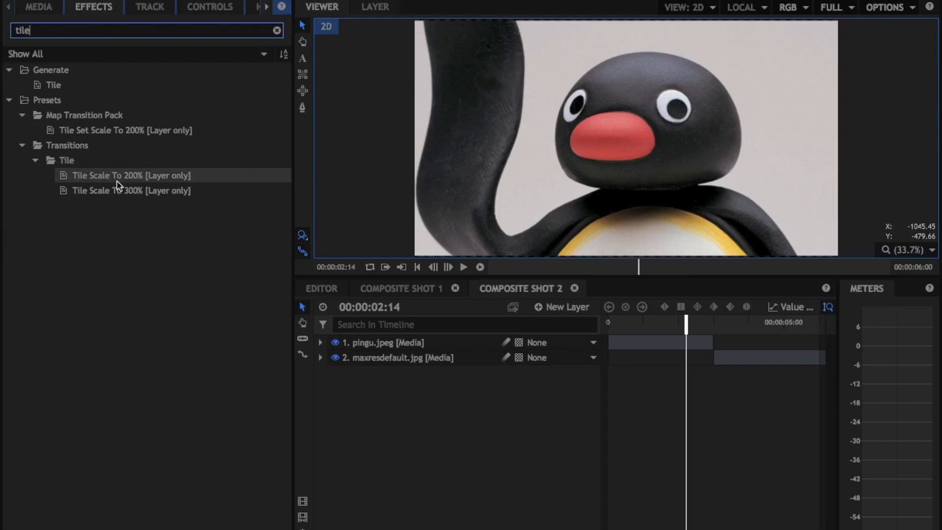
{"action": "left_click", "coordinate": [131, 175]}
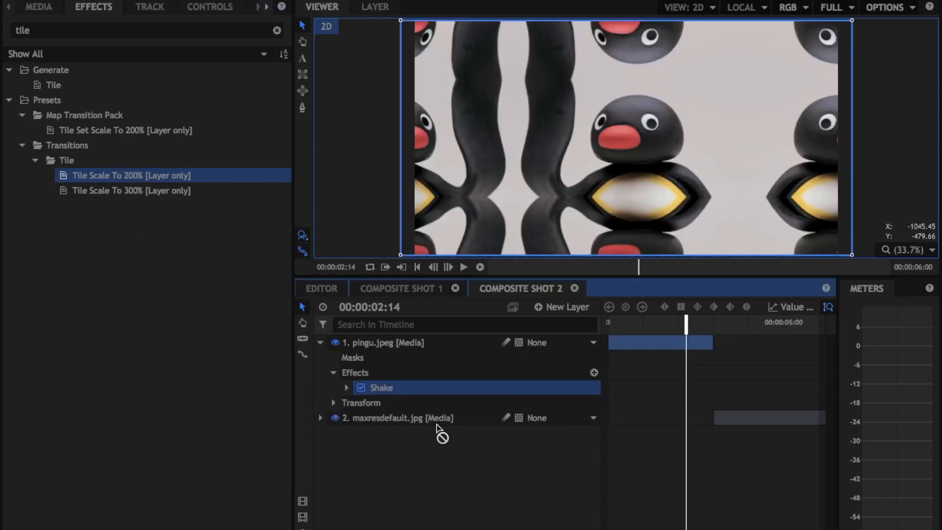
{"action": "left_click", "coordinate": [394, 417]}
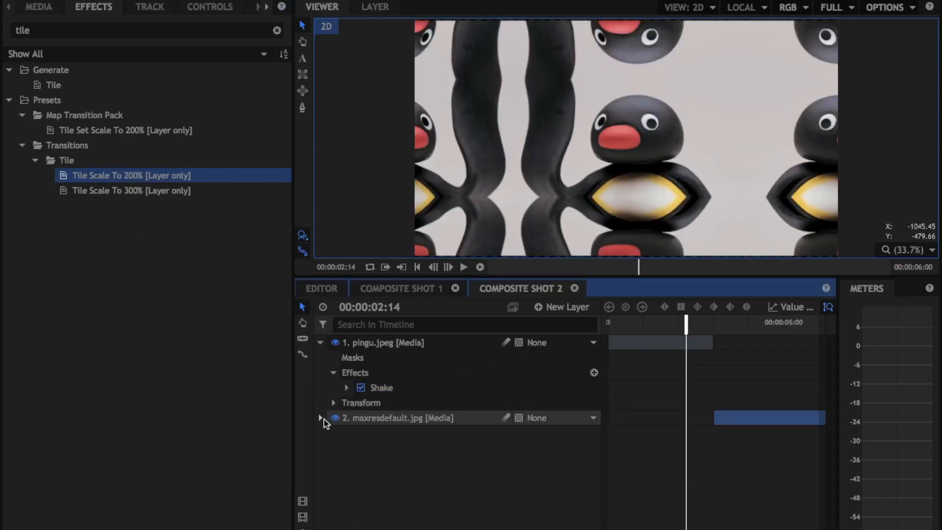
{"action": "left_click", "coordinate": [321, 417]}
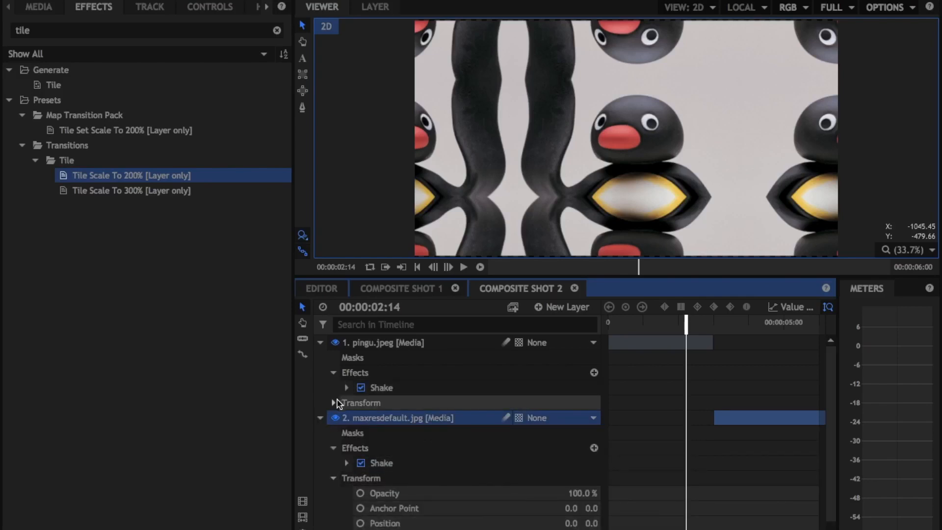
Set pingu.jpeg's Transform Position to 0,0 and its Scale to 242%.
{"action": "left_click", "coordinate": [335, 402]}
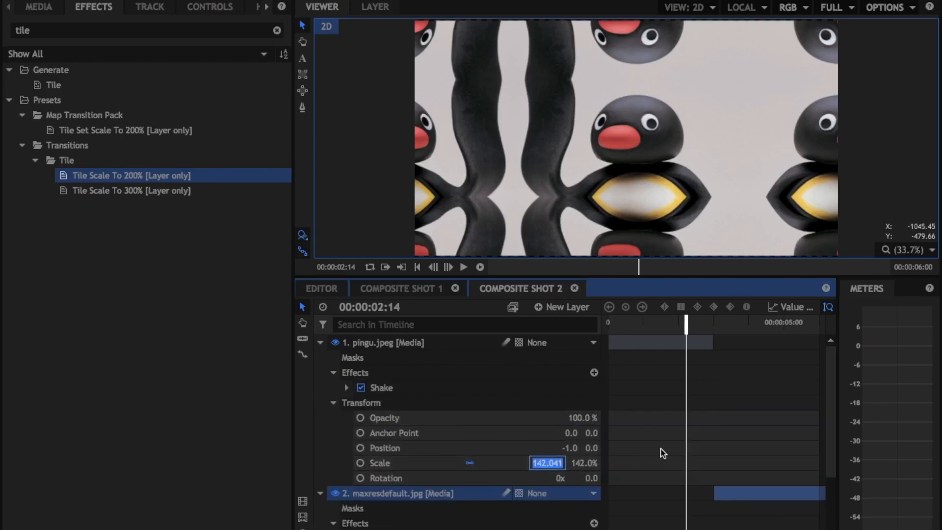
{"action": "left_click", "coordinate": [567, 447]}
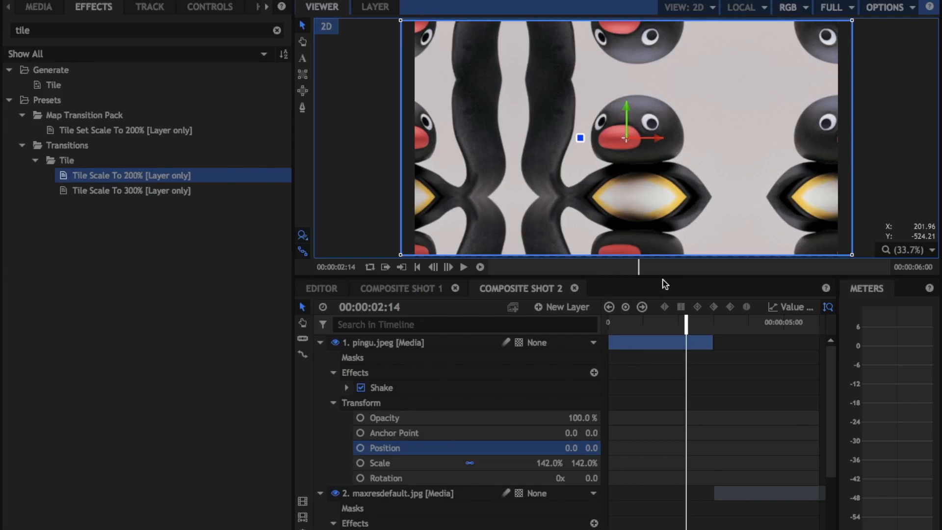
{"action": "double_click", "coordinate": [547, 462]}
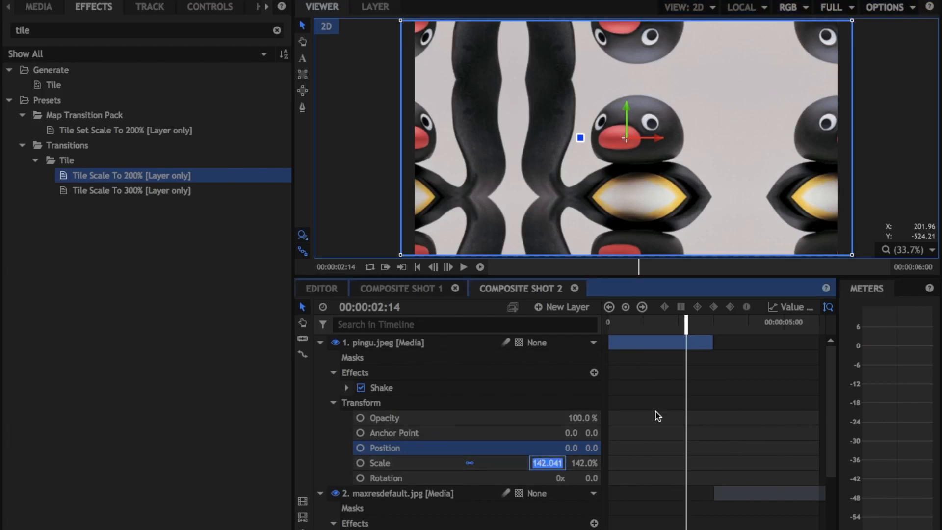
{"action": "type", "text": "242"}
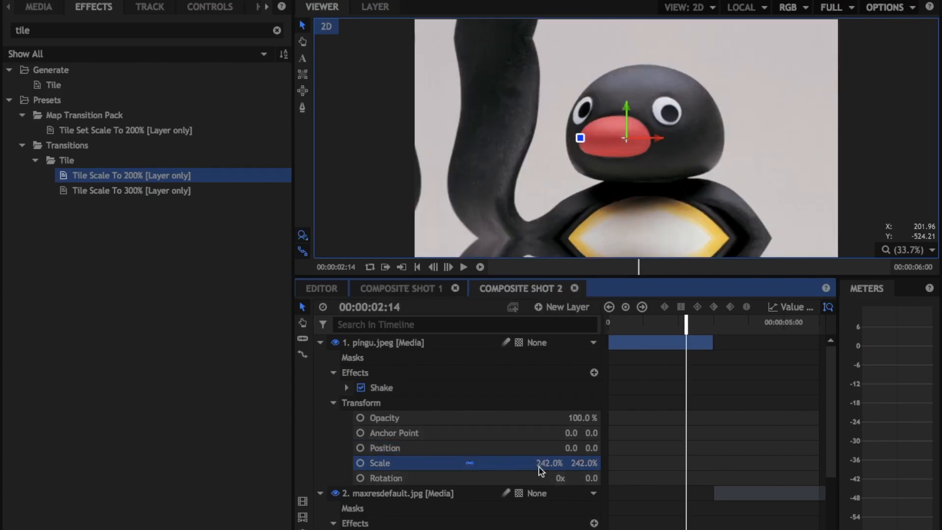
{"action": "left_click_drag", "start_coordinate": [548, 462], "coordinate": [538, 462]}
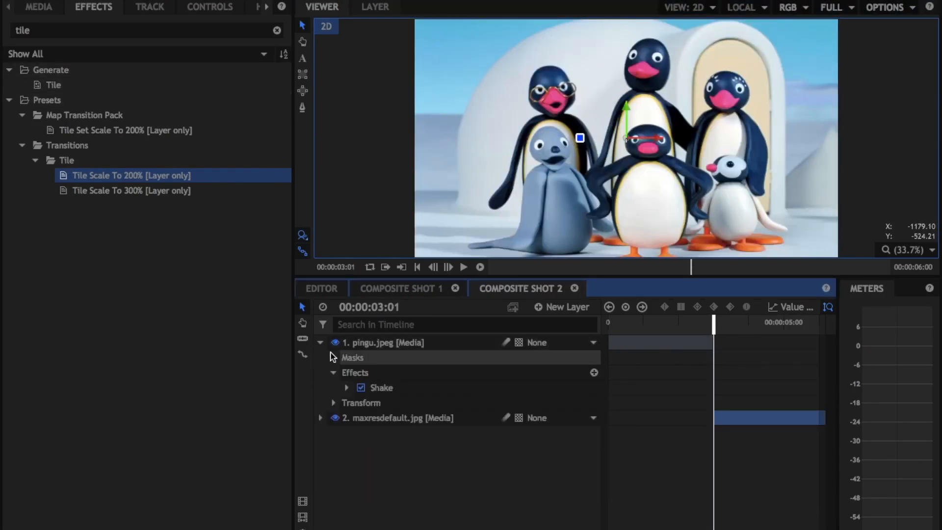
Keyframe pingu.jpeg's position at 2:00, sliding it right to X≈1114 by 2:59.
{"action": "left_click", "coordinate": [333, 388]}
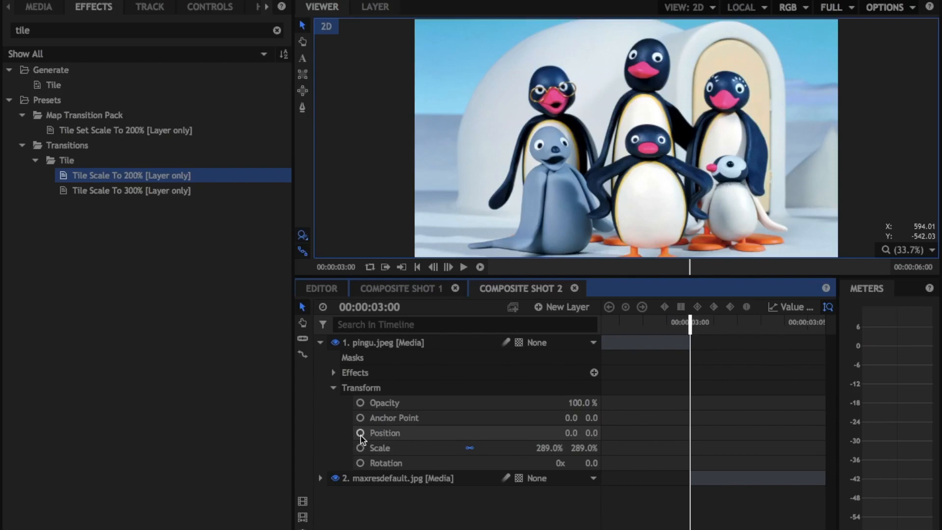
{"action": "left_click", "coordinate": [359, 433]}
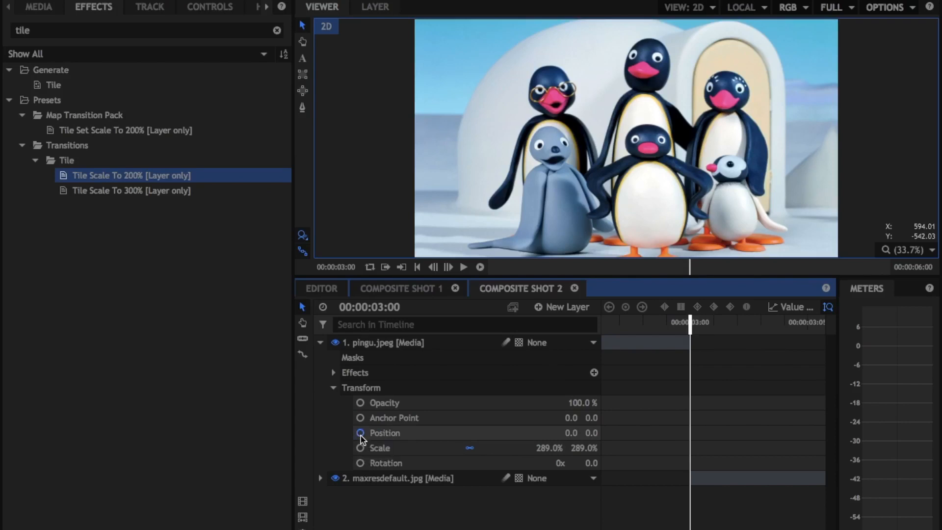
{"action": "left_click", "coordinate": [360, 432]}
{"action": "type", "text": "2"}
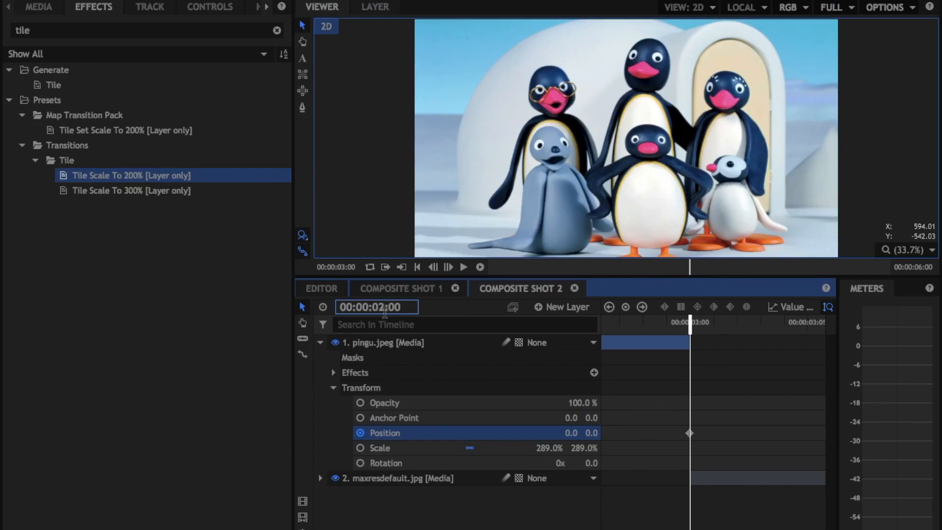
{"action": "left_click", "coordinate": [713, 322]}
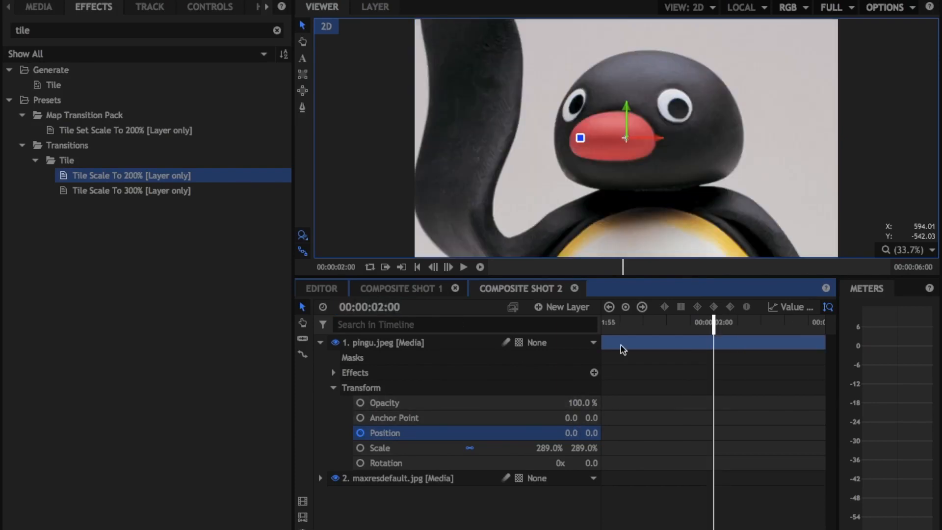
{"action": "left_click", "coordinate": [663, 306]}
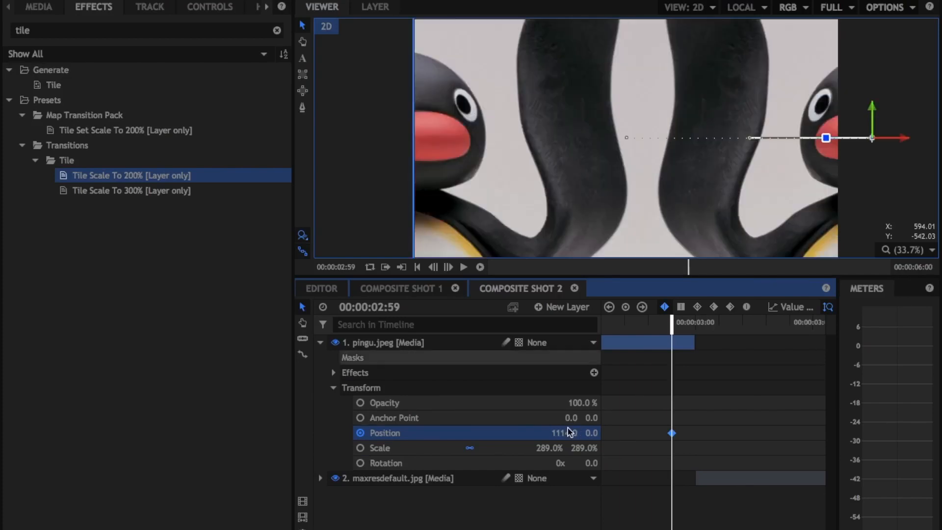
Set the pingu slide's end X to 1080 and select both position keyframes for easing.
{"action": "left_click_drag", "start_coordinate": [553, 432], "coordinate": [594, 433]}
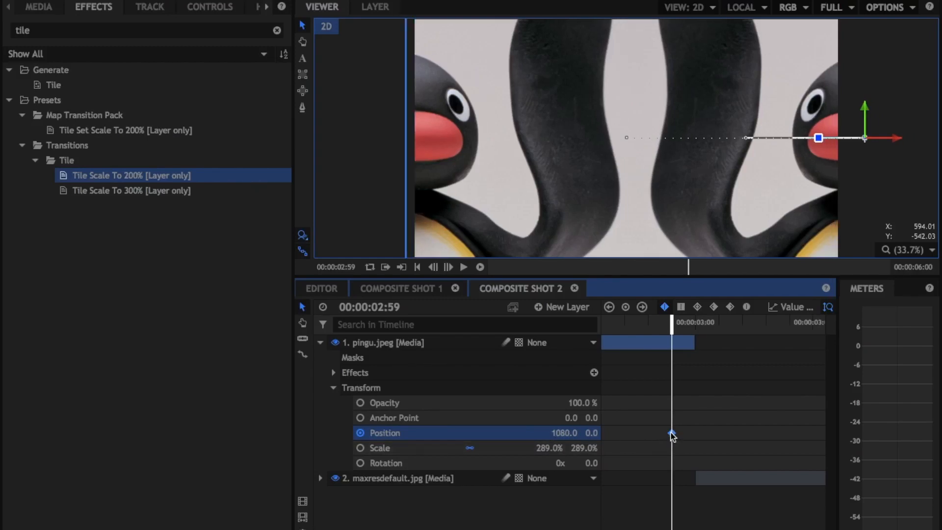
{"action": "left_click_drag", "start_coordinate": [671, 433], "coordinate": [720, 432]}
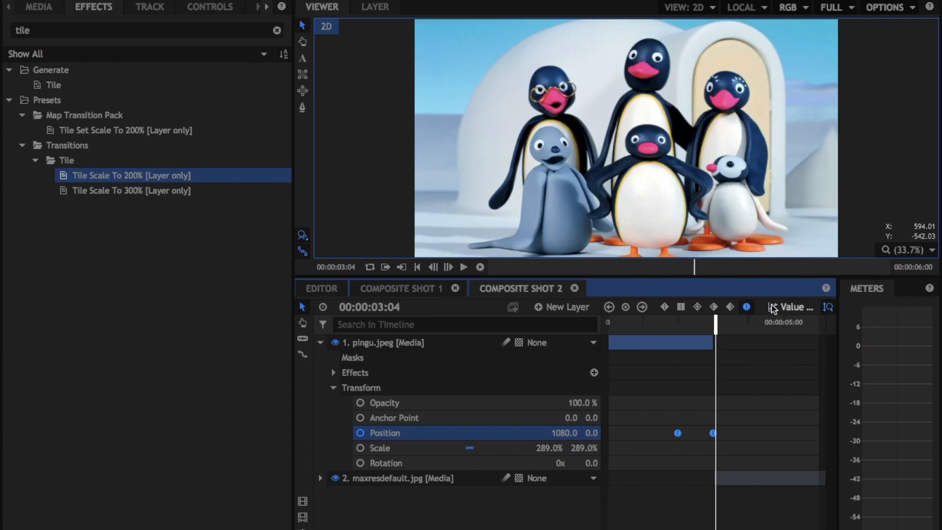
Steepen the pingu position curve in the Value Graph so it accelerates into 1080.
{"action": "left_click", "coordinate": [792, 307]}
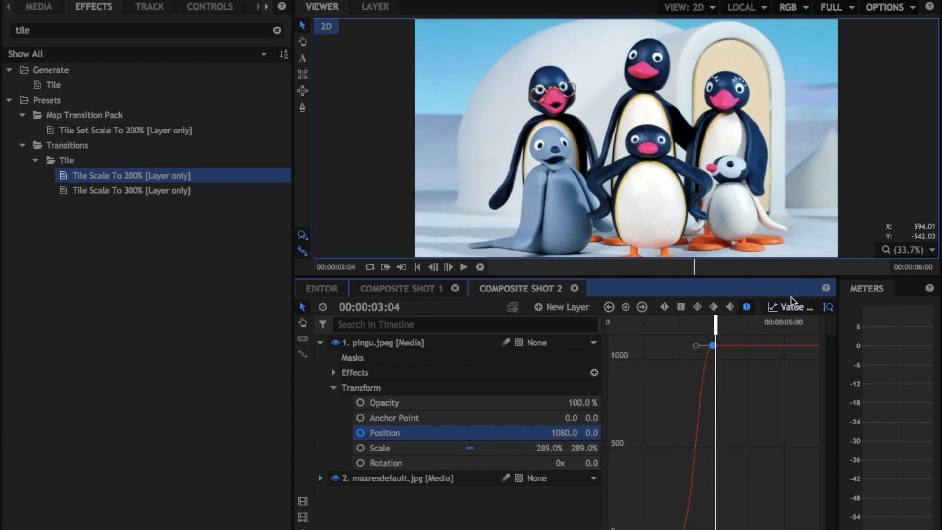
{"action": "mouse_move", "coordinate": [784, 324]}
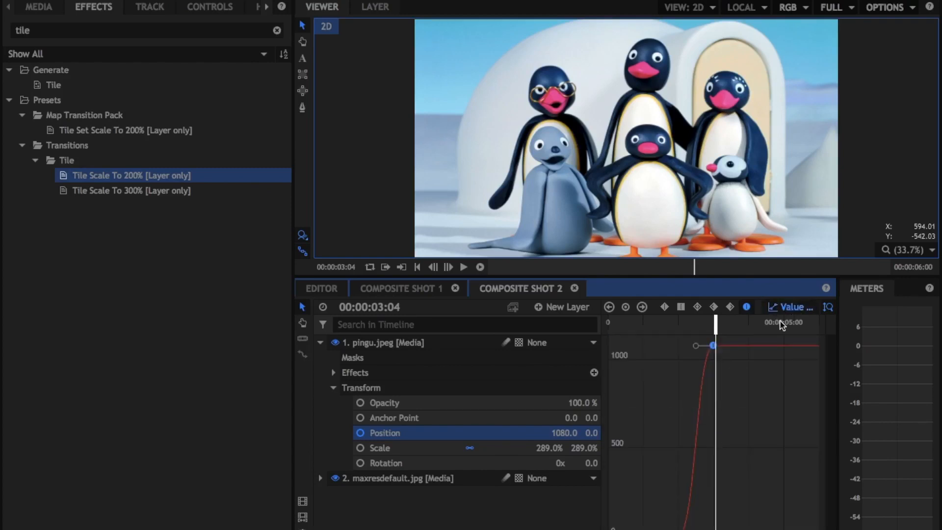
{"action": "left_click_drag", "start_coordinate": [695, 345], "coordinate": [711, 412]}
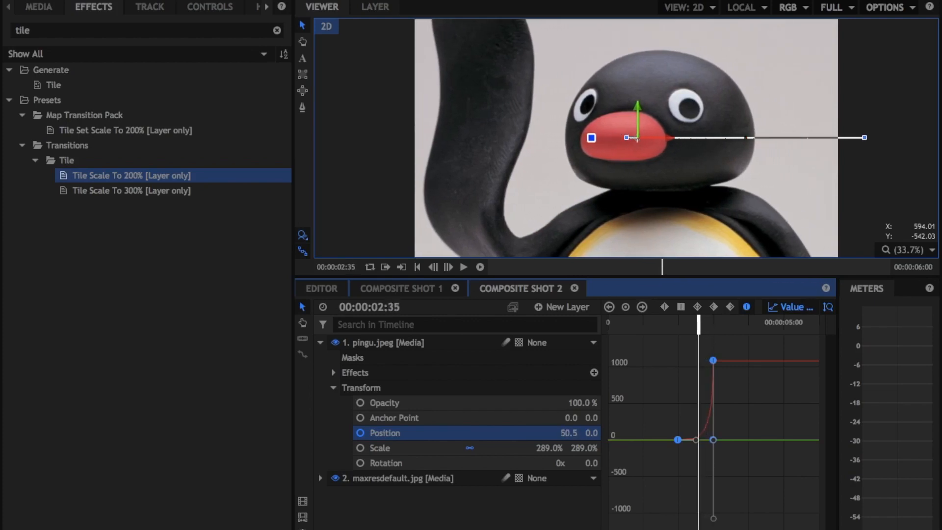
{"action": "left_click", "coordinate": [463, 267]}
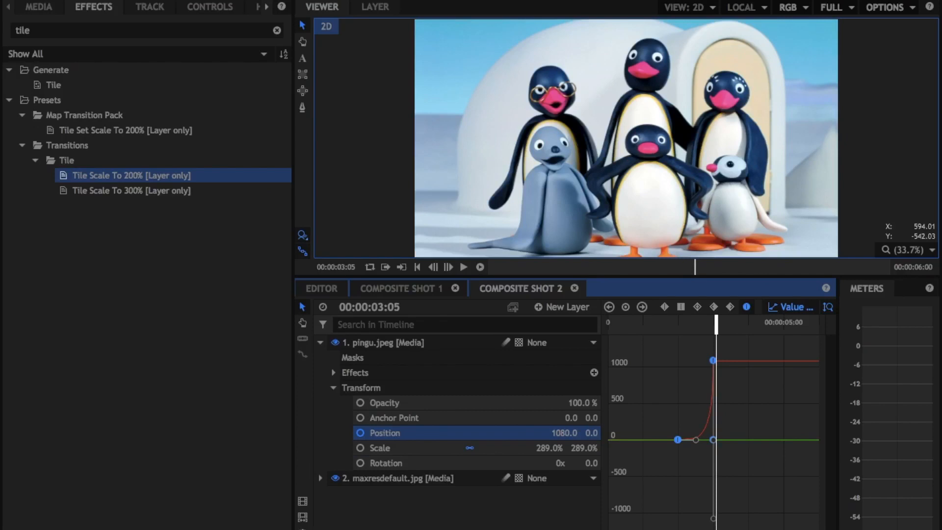
{"action": "left_click", "coordinate": [834, 8]}
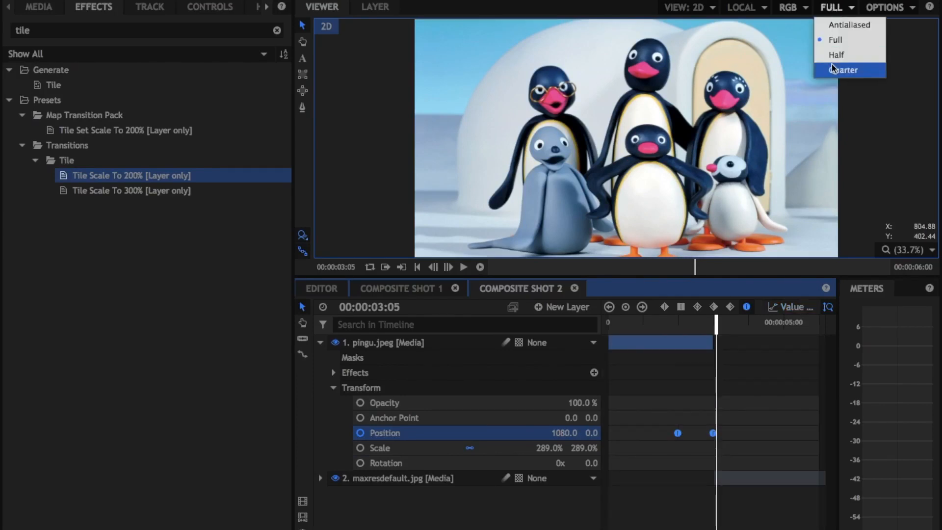
Set preview quality to Quarter and start a maxresdefault.jpg position keyframe at 00:00:03:00.
{"action": "left_click", "coordinate": [843, 70]}
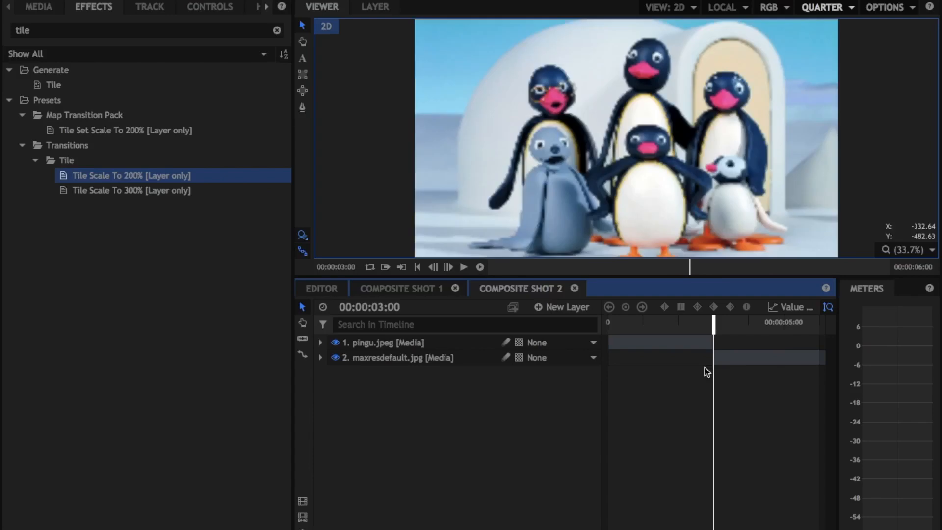
{"action": "left_click", "coordinate": [384, 357]}
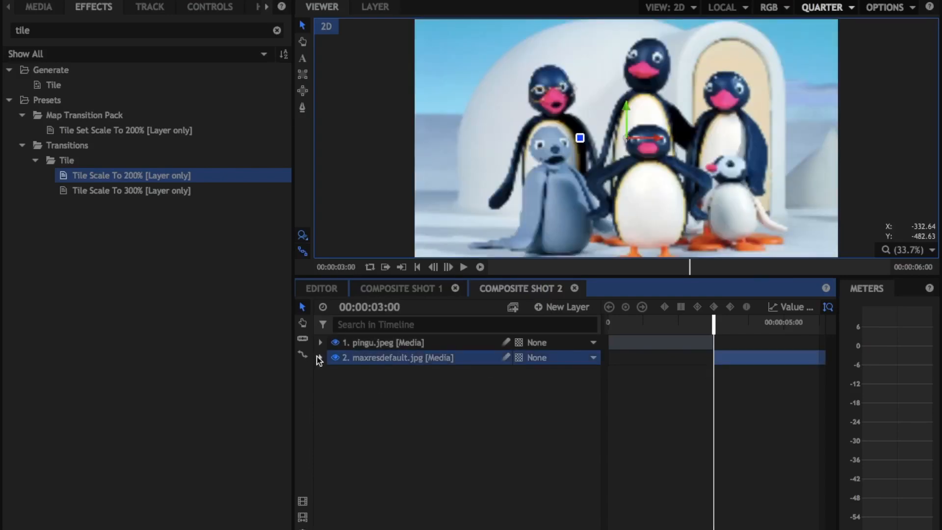
{"action": "left_click", "coordinate": [321, 357]}
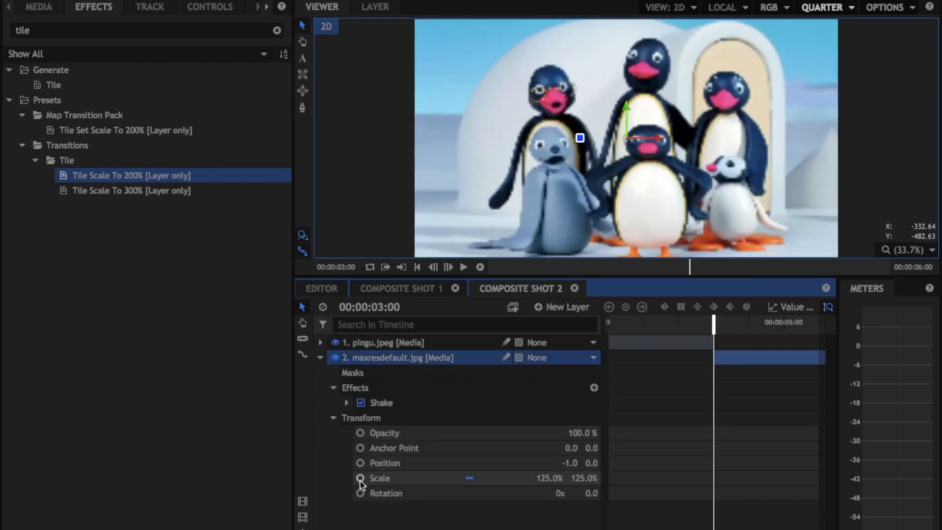
{"action": "left_click", "coordinate": [380, 477]}
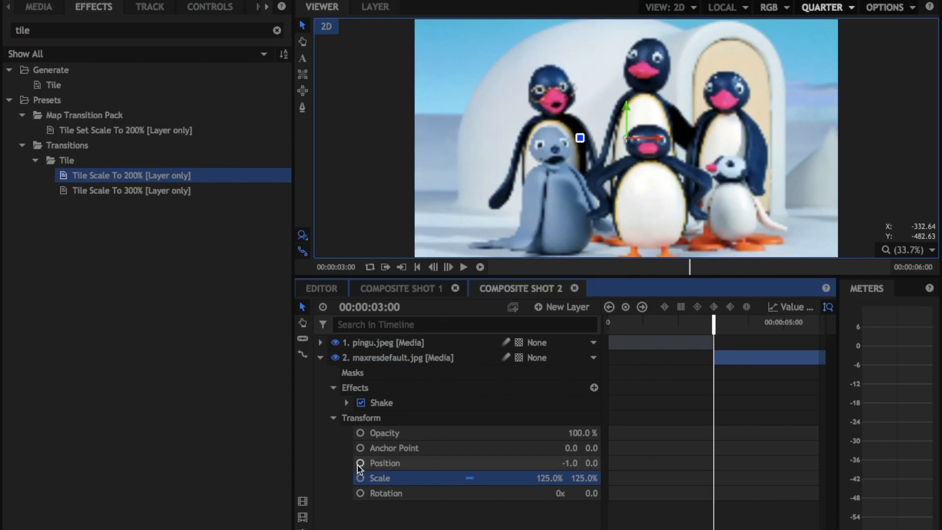
{"action": "left_click", "coordinate": [359, 462]}
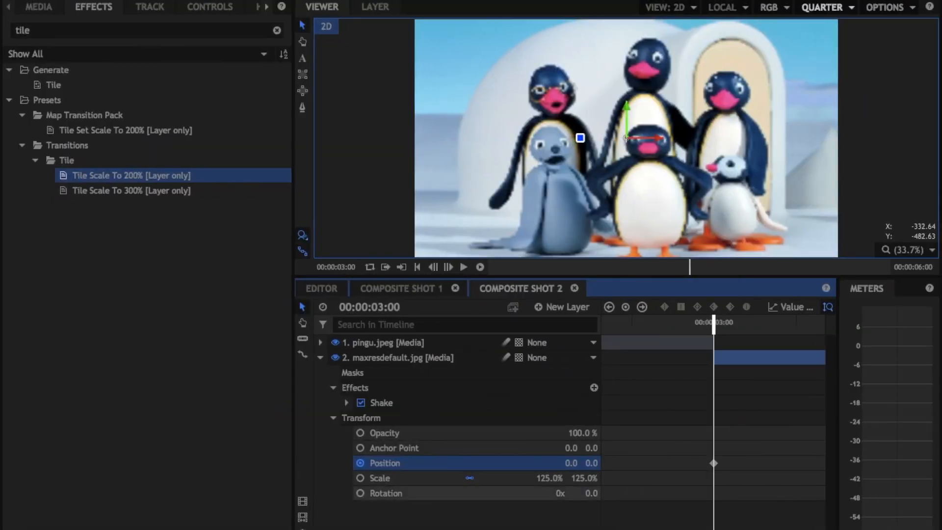
{"action": "mouse_move", "coordinate": [487, 388]}
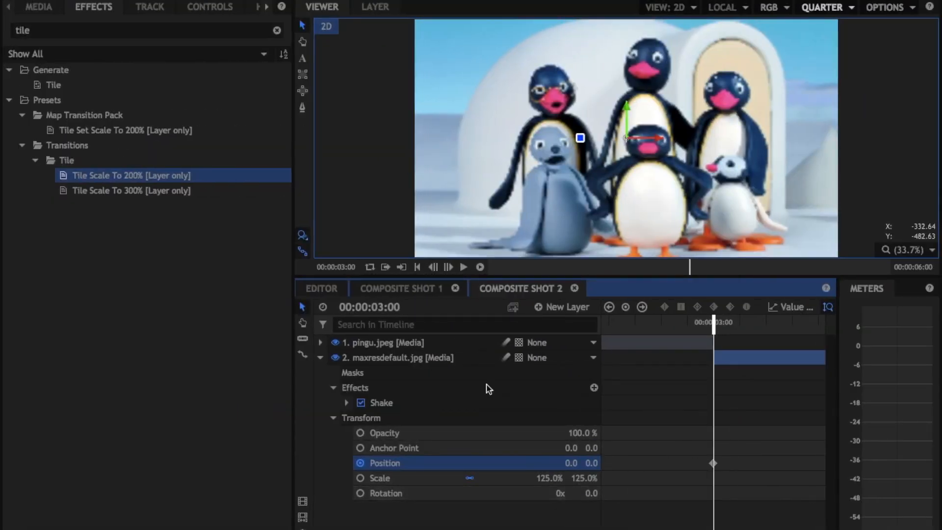
{"action": "left_click", "coordinate": [370, 306]}
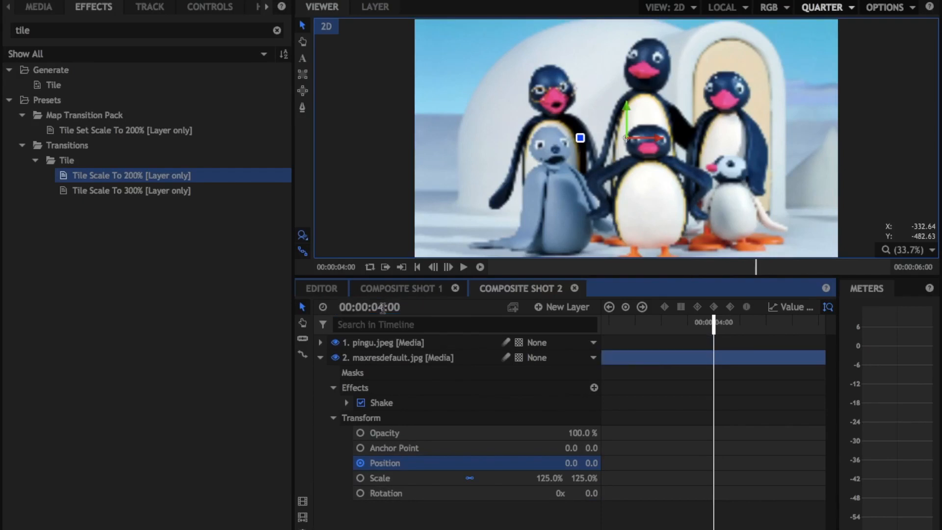
Add a centred 4:00 position keyframe and ease maxresdefault.jpg's slide from X -897.
{"action": "left_click", "coordinate": [664, 306]}
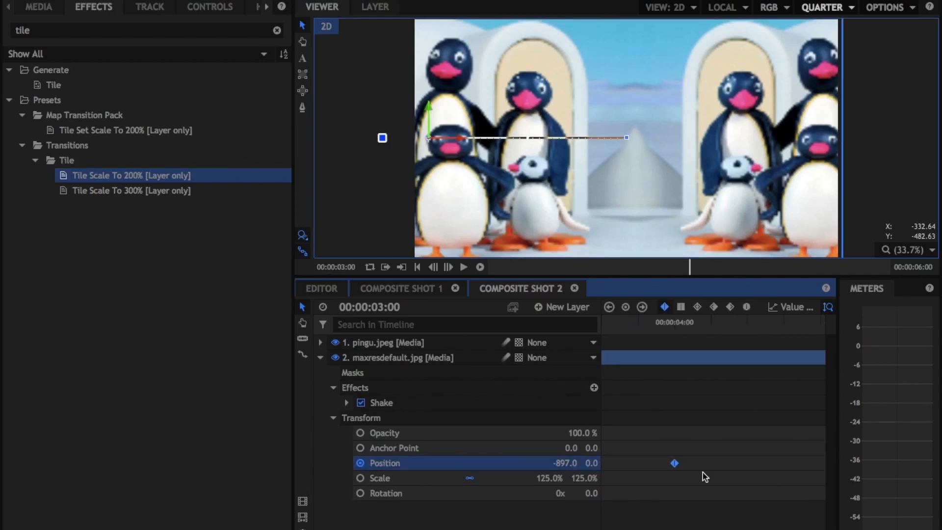
{"action": "left_click", "coordinate": [746, 306]}
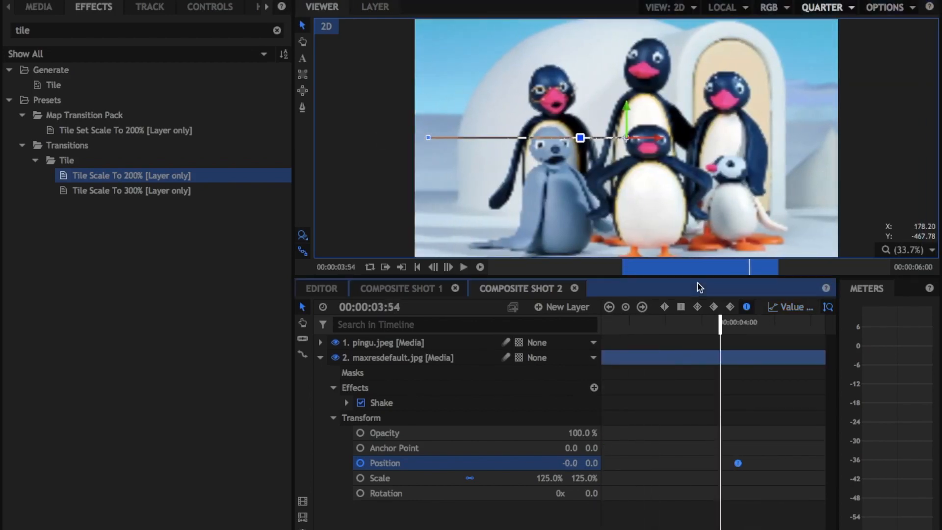
Scrub the viewer timeline back and forth to preview the slide transition.
{"action": "left_click_drag", "start_coordinate": [748, 266], "coordinate": [629, 266]}
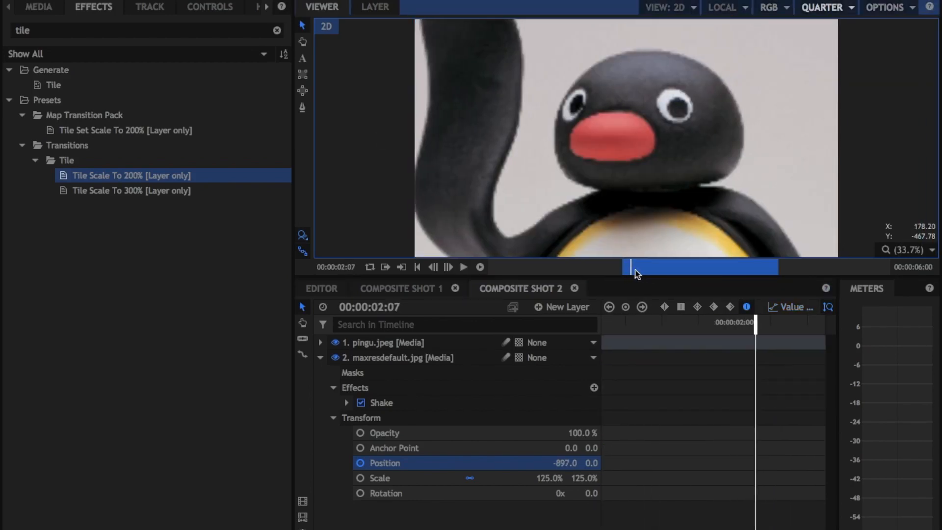
{"action": "left_click_drag", "start_coordinate": [629, 267], "coordinate": [641, 266]}
{"action": "type", "text": "sha"}
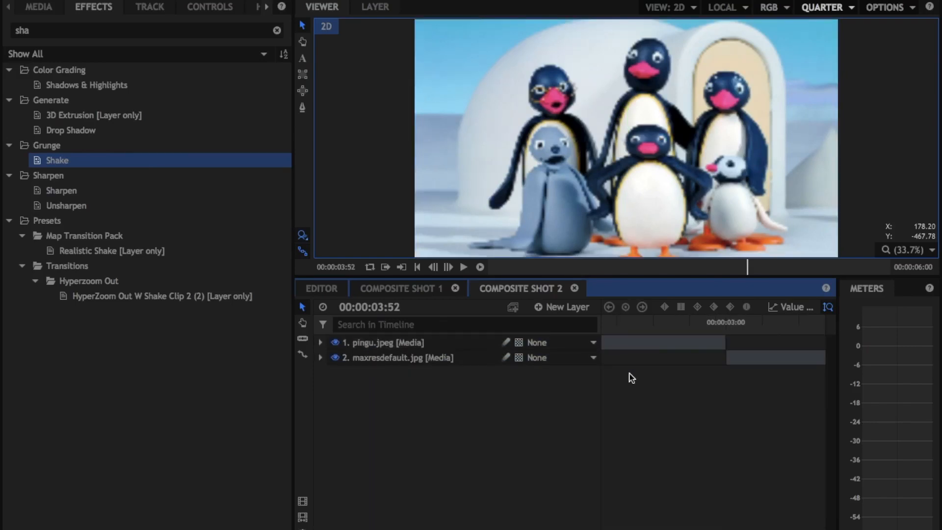
{"action": "mouse_move", "coordinate": [644, 326]}
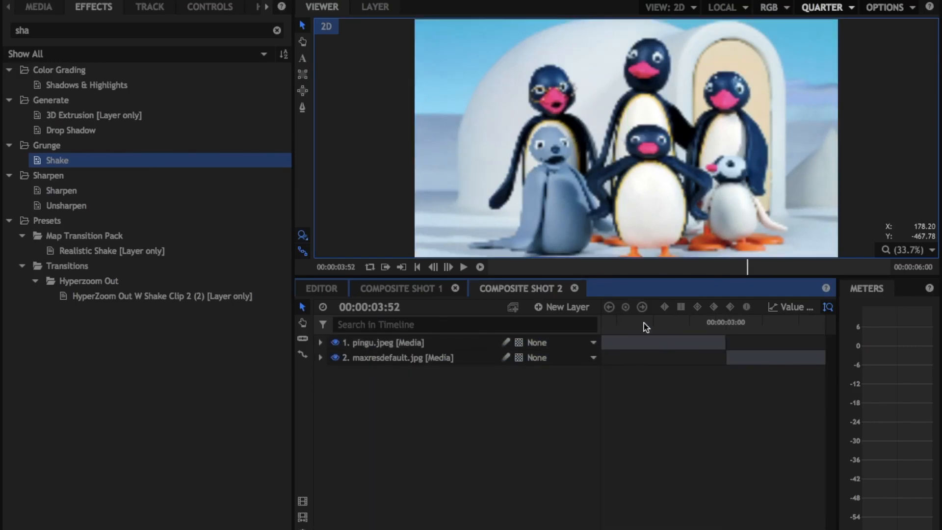